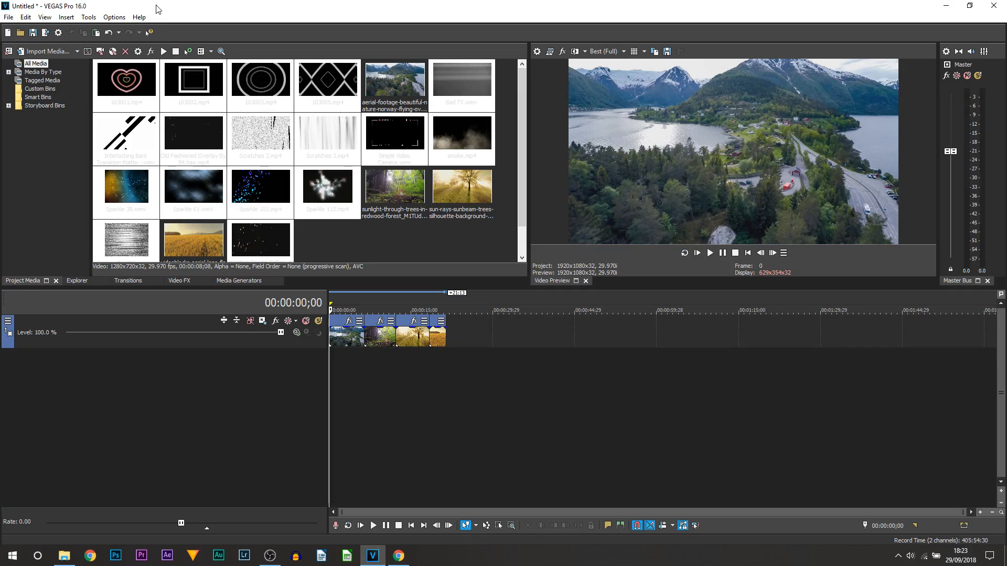
{"action": "mouse_move", "coordinate": [331, 375]}
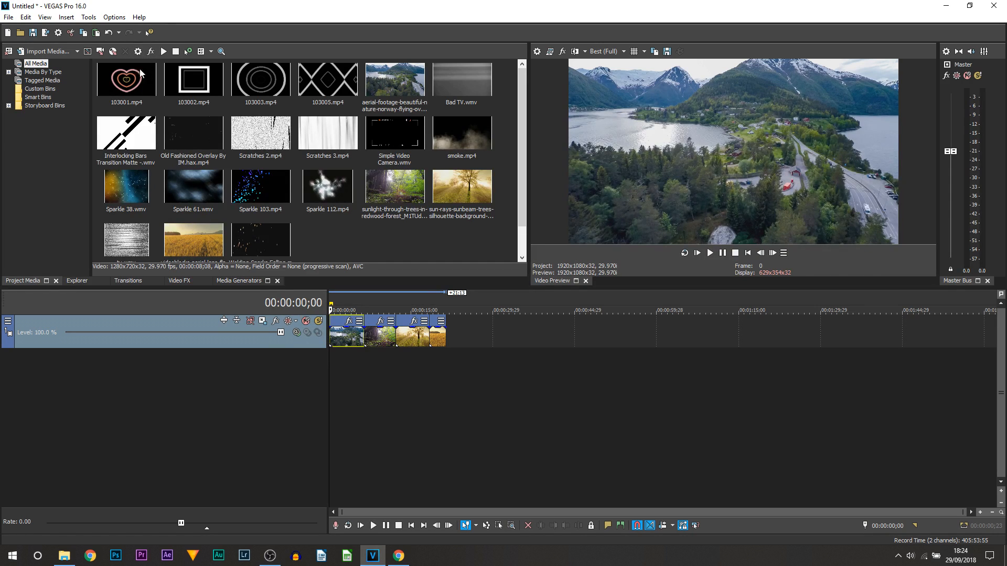
Review overlay clips in Project Media and bring up the camera overlay track's compositing modes
{"action": "left_click", "coordinate": [193, 79]}
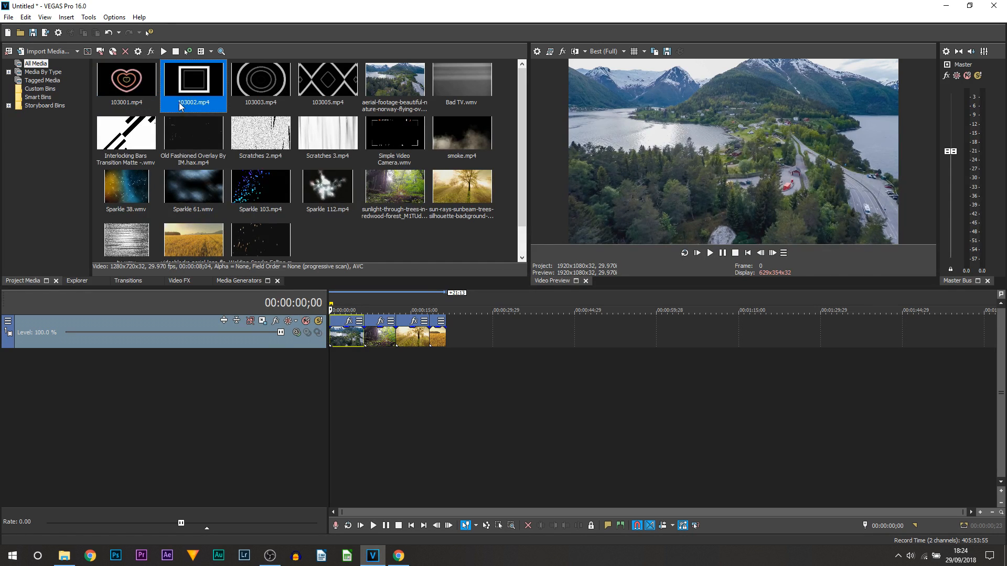
{"action": "left_click", "coordinate": [126, 135]}
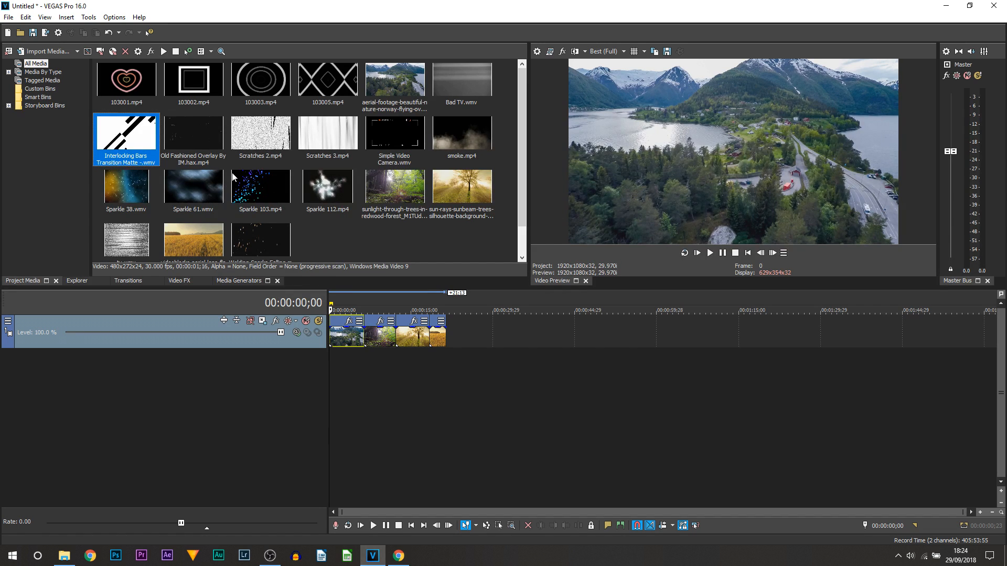
{"action": "left_click", "coordinate": [394, 133]}
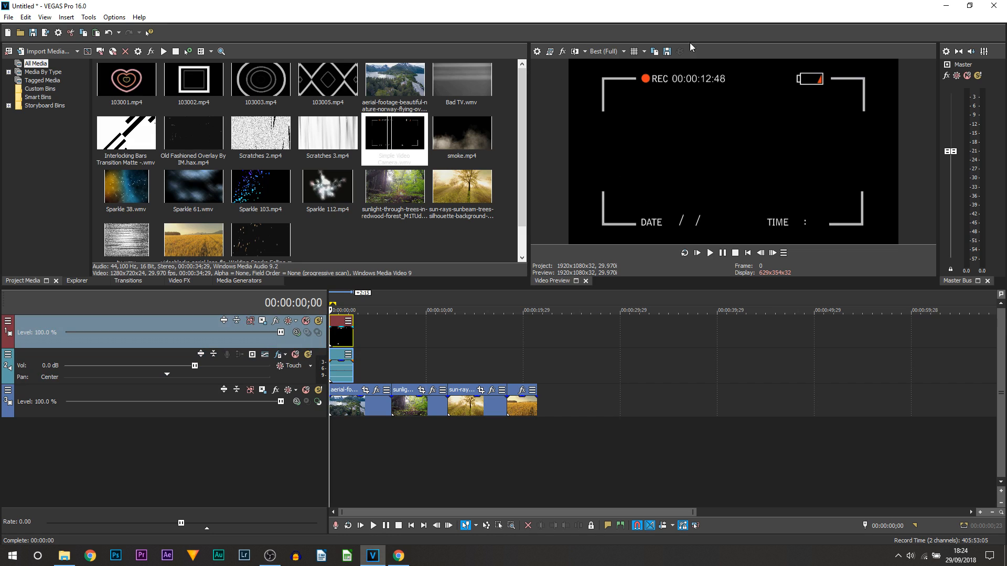
{"action": "mouse_move", "coordinate": [734, 148]}
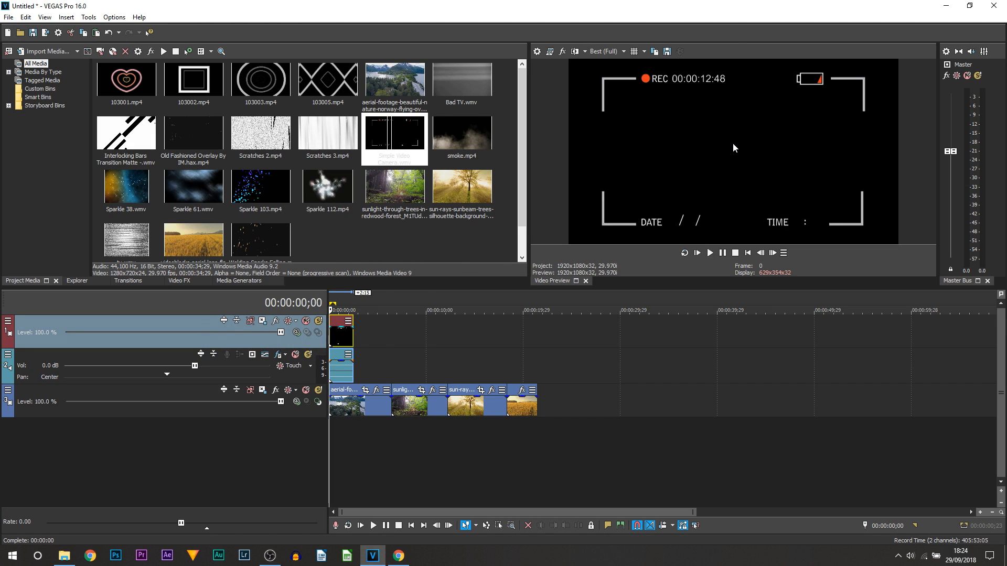
{"action": "mouse_move", "coordinate": [388, 386]}
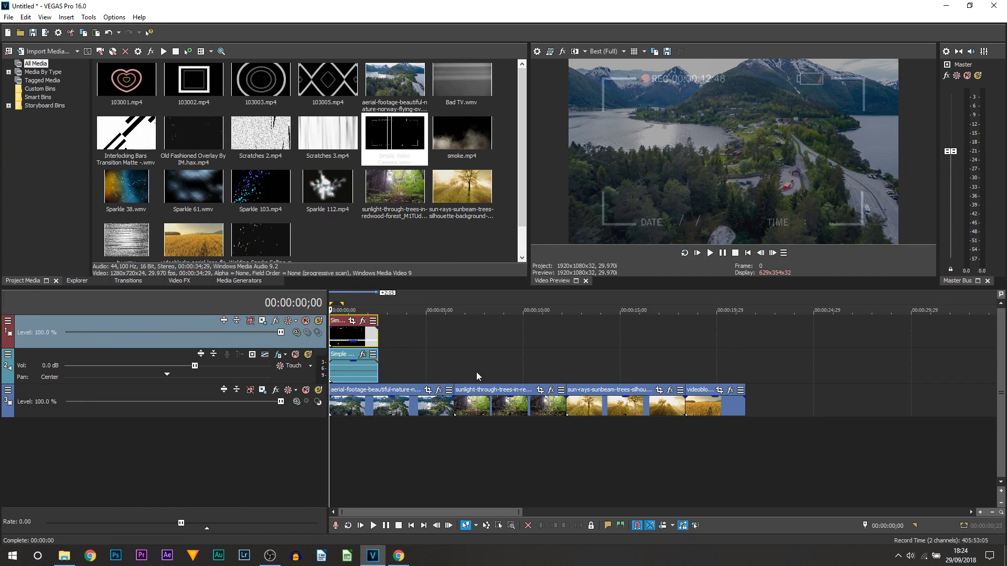
{"action": "mouse_move", "coordinate": [360, 346]}
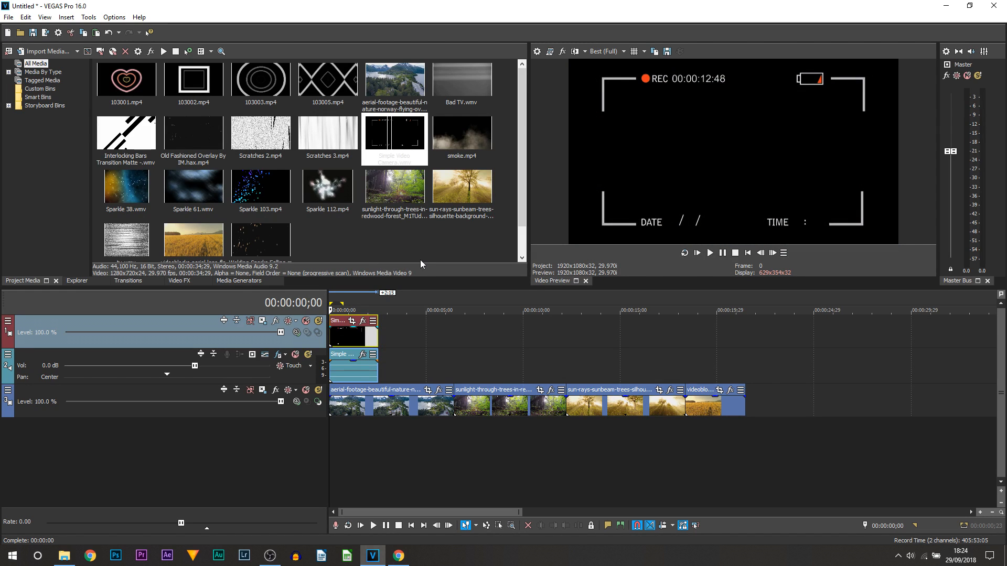
{"action": "left_click", "coordinate": [296, 332]}
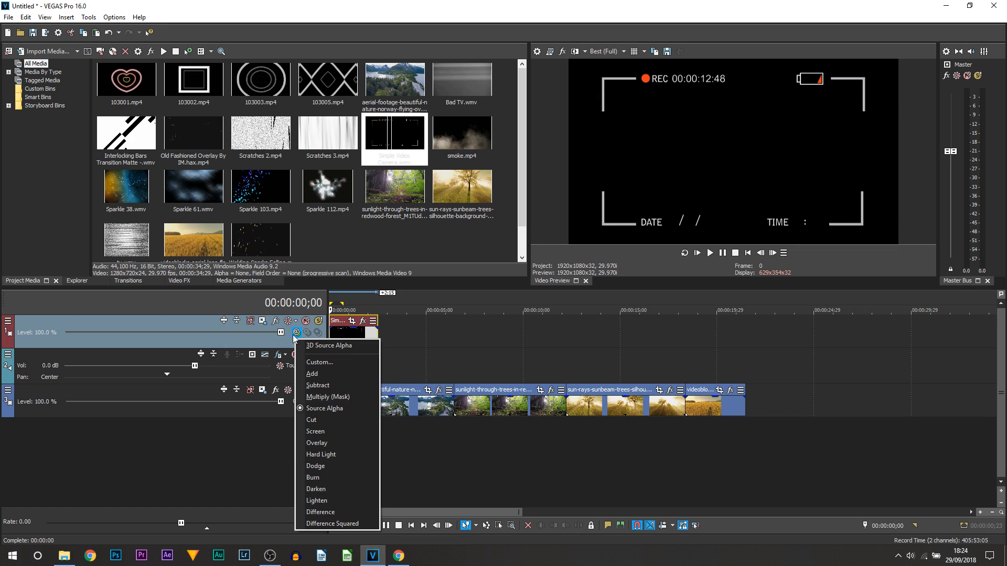
{"action": "mouse_move", "coordinate": [343, 431]}
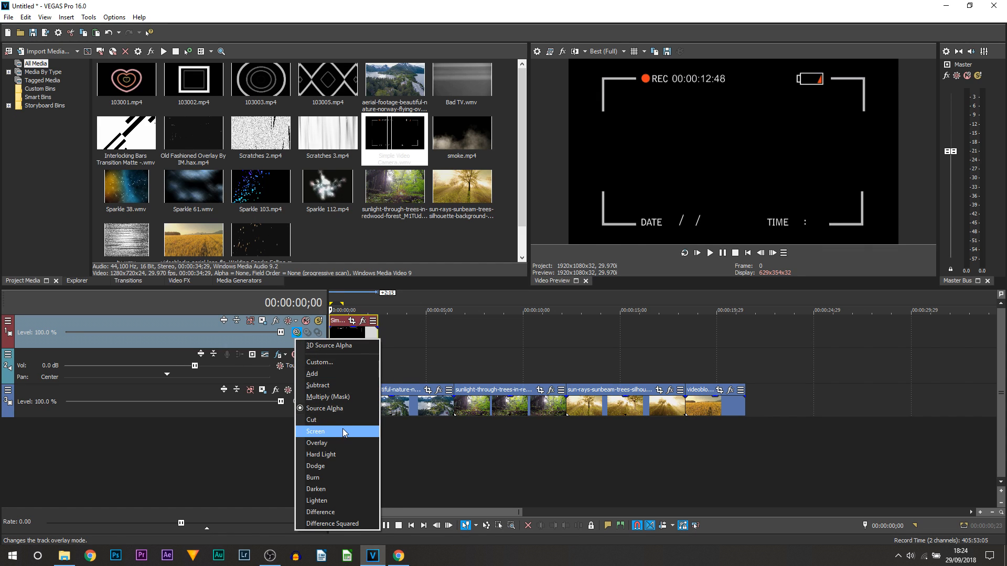
Blend the camera overlay track in Screen mode and check playback at Preview (Auto) quality
{"action": "left_click", "coordinate": [316, 431]}
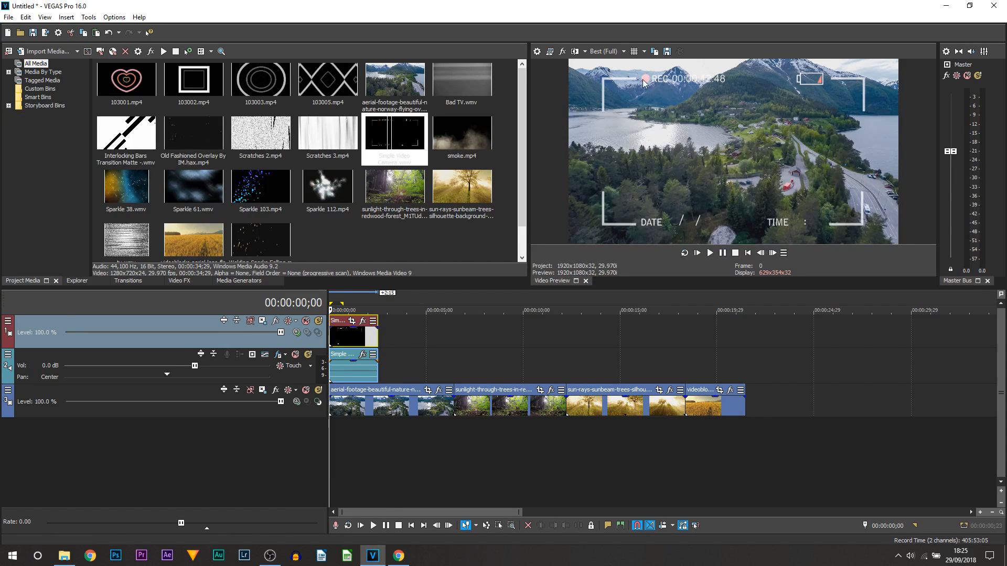
{"action": "left_click", "coordinate": [709, 253]}
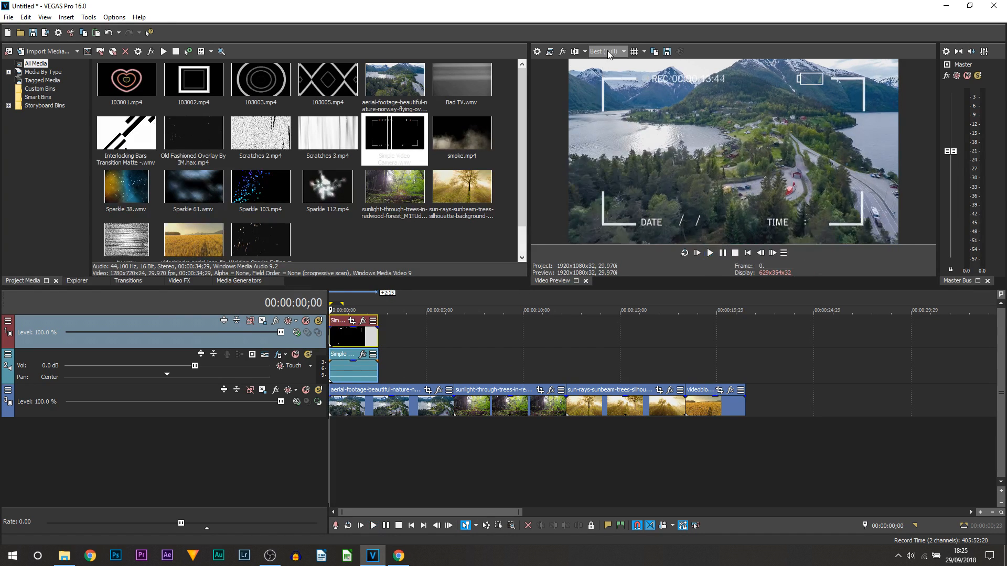
{"action": "left_click", "coordinate": [606, 52]}
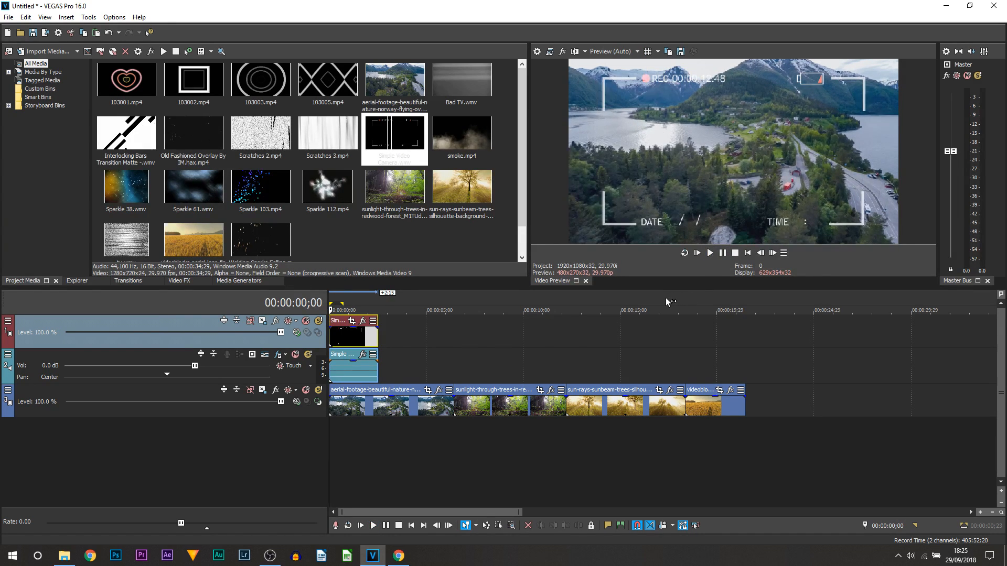
{"action": "left_click", "coordinate": [709, 253]}
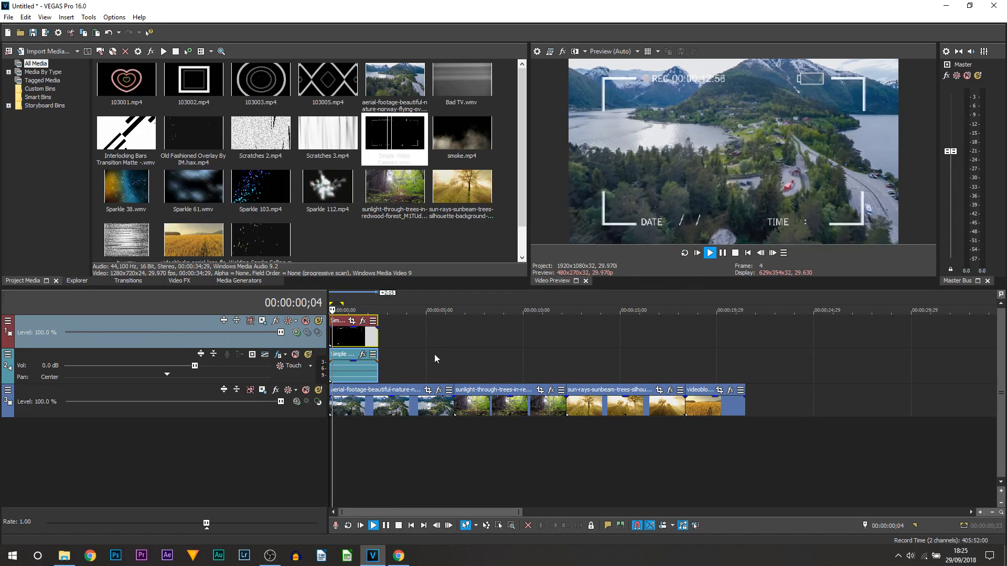
{"action": "left_click", "coordinate": [710, 253]}
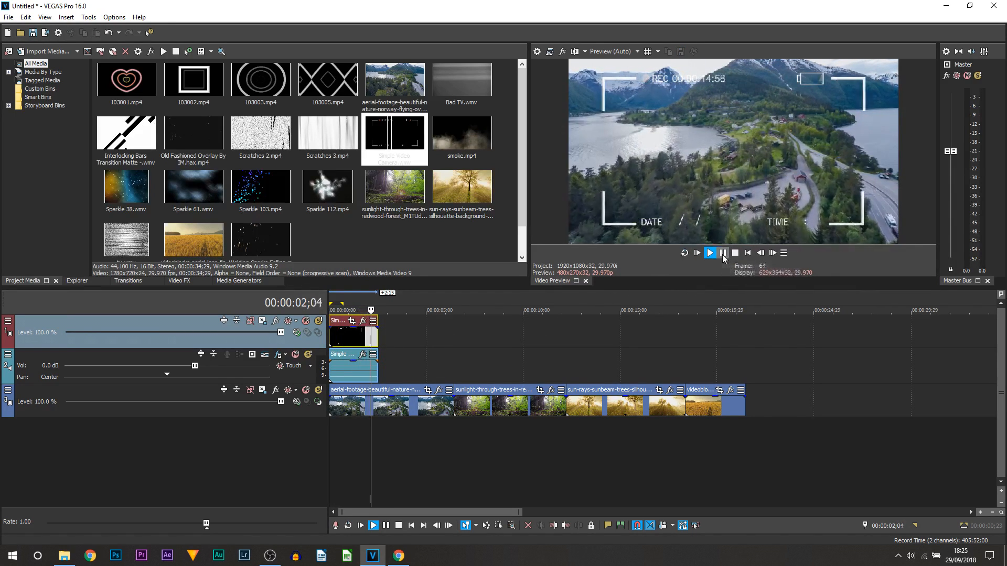
{"action": "mouse_move", "coordinate": [296, 333]}
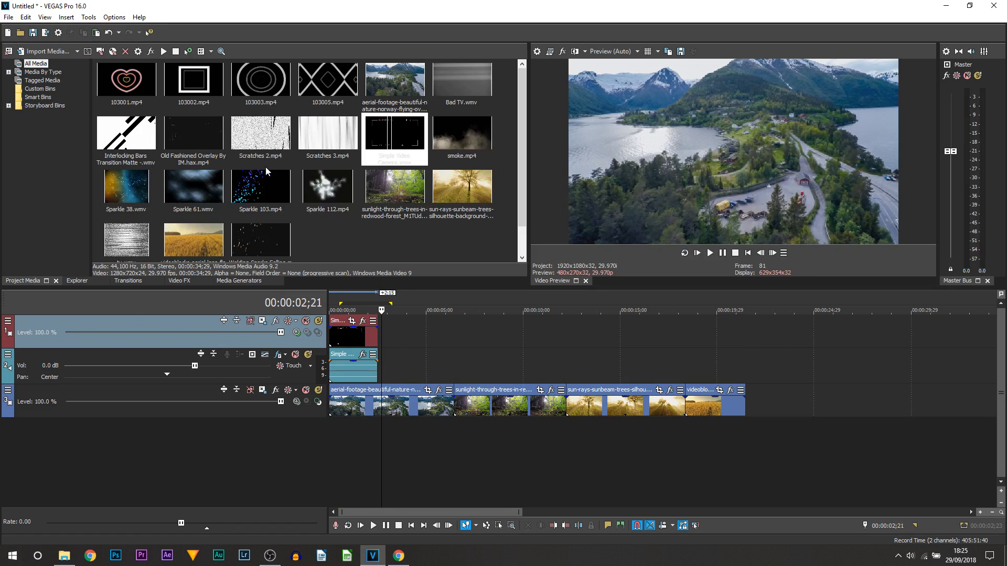
Place Sparkle 61 after the camera overlay and lower its opacity to about 18% over the lake footage
{"action": "left_click", "coordinate": [126, 78]}
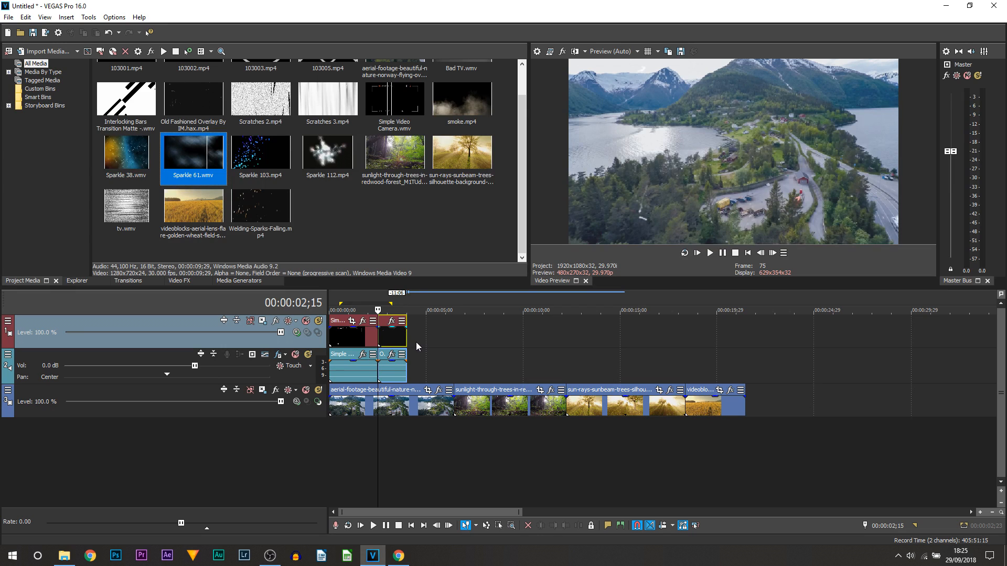
{"action": "mouse_move", "coordinate": [421, 340]}
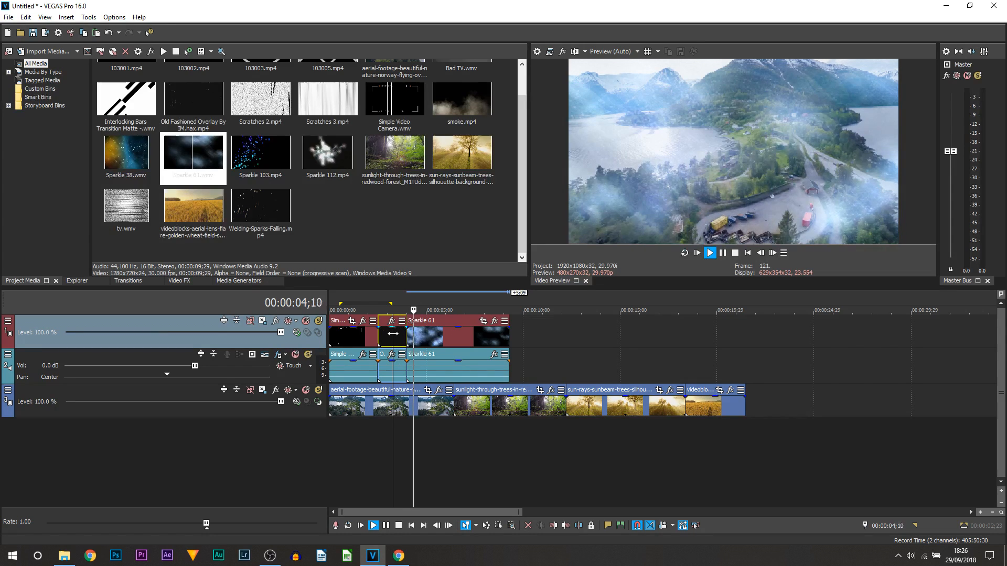
{"action": "left_click", "coordinate": [710, 253]}
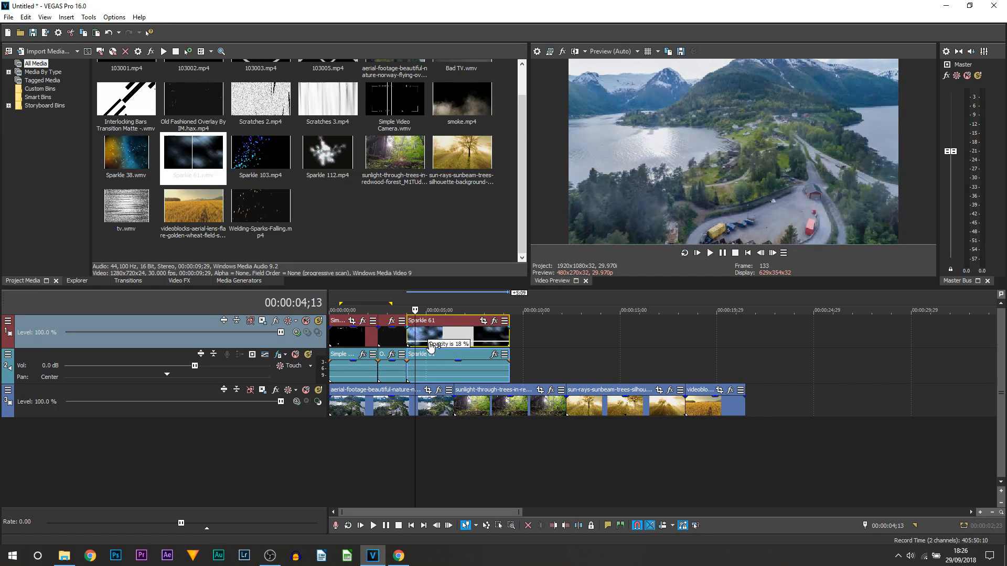
{"action": "left_click", "coordinate": [709, 253]}
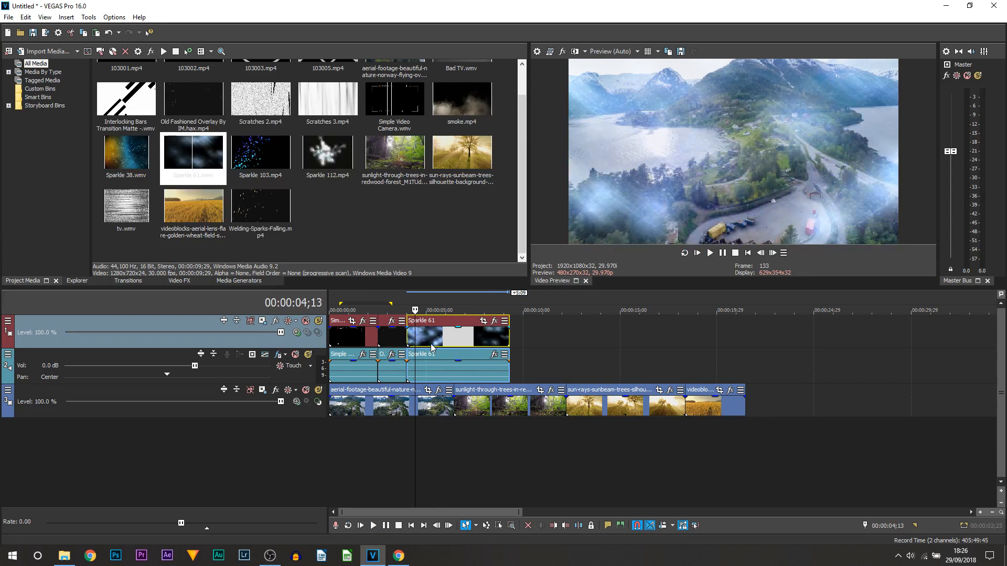
{"action": "mouse_move", "coordinate": [611, 238]}
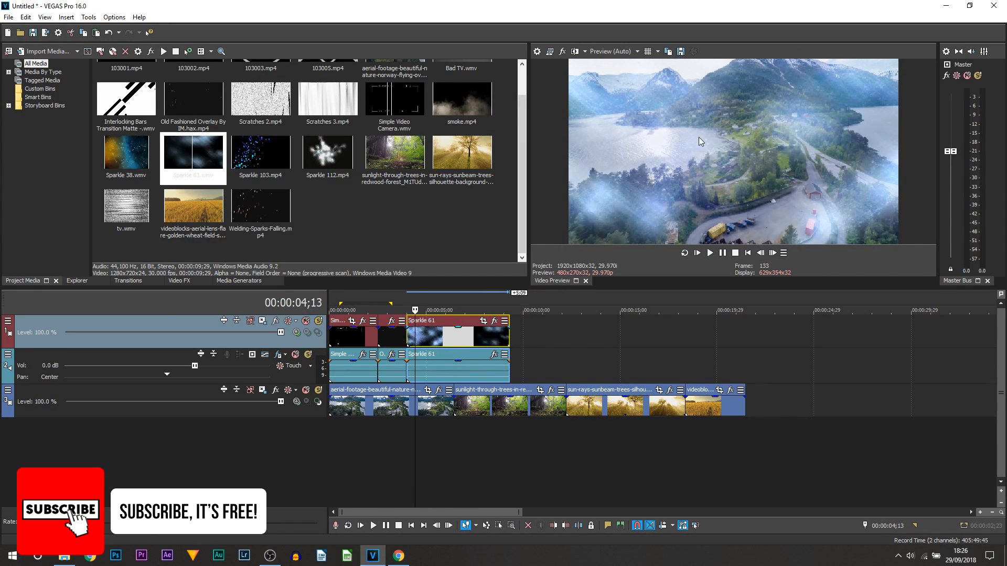
{"action": "mouse_move", "coordinate": [609, 207]}
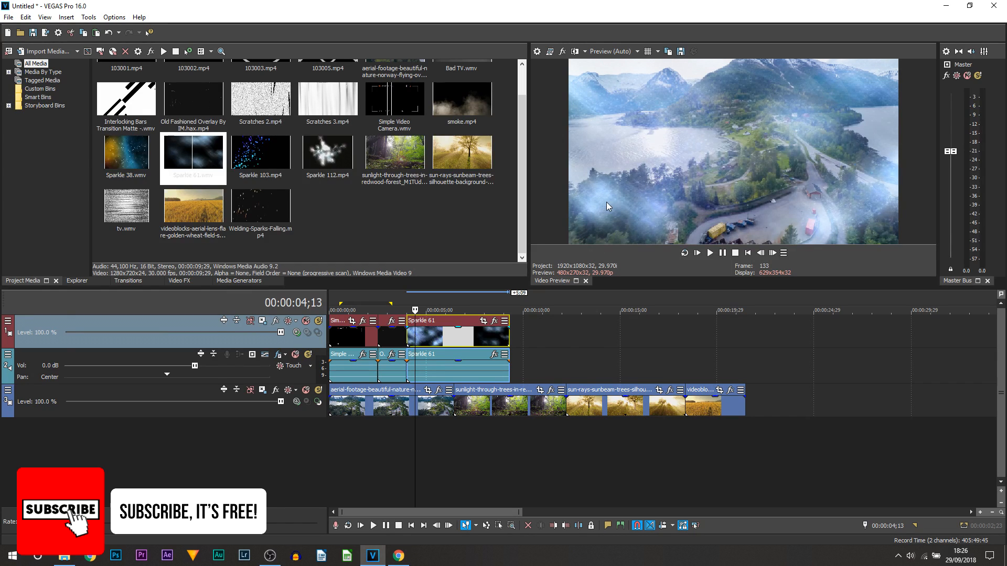
{"action": "left_click", "coordinate": [456, 328]}
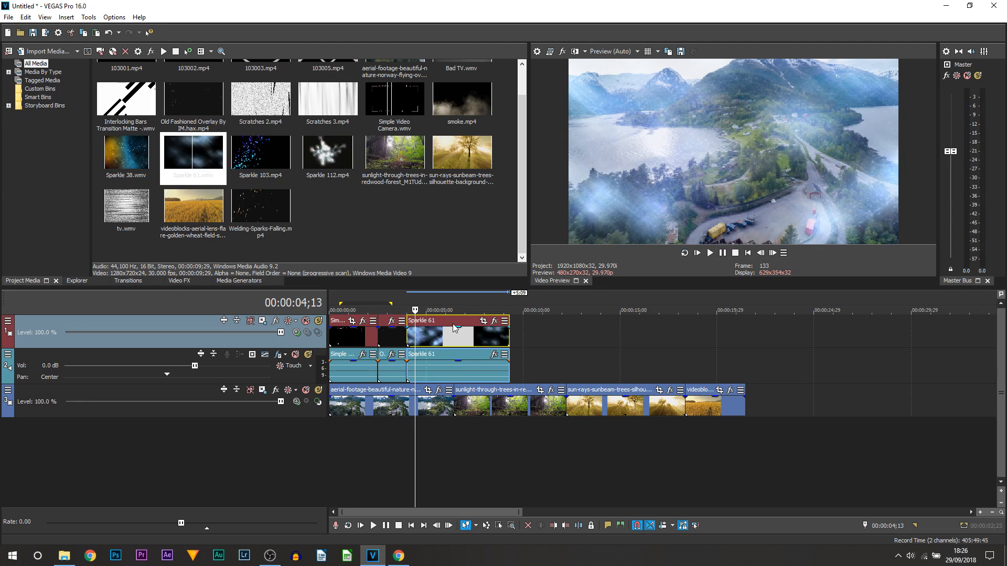
Lay tv.wmv on the top track from about 10 to 29 s and confirm Loop in its event properties
{"action": "left_click", "coordinate": [126, 205]}
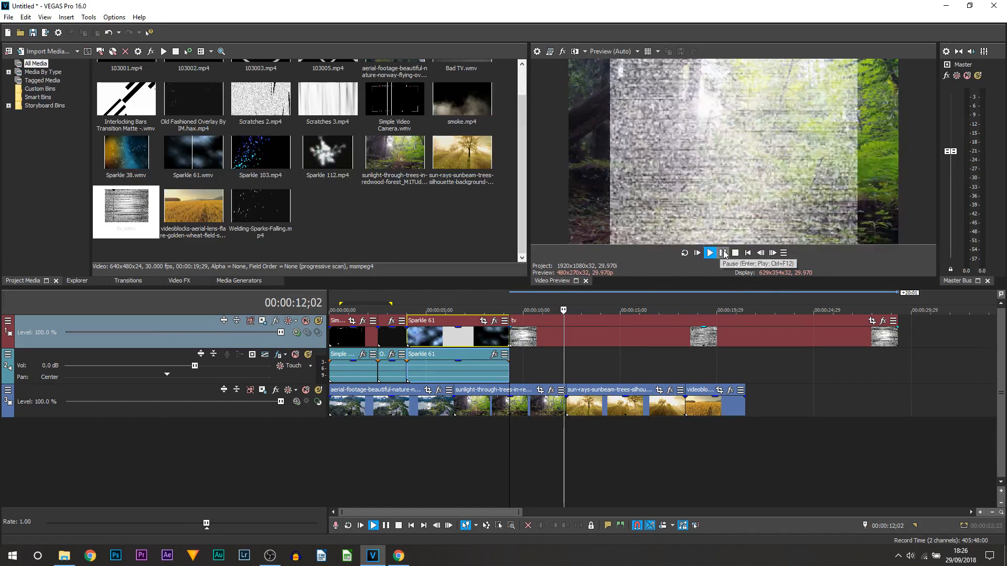
{"action": "left_click", "coordinate": [709, 253]}
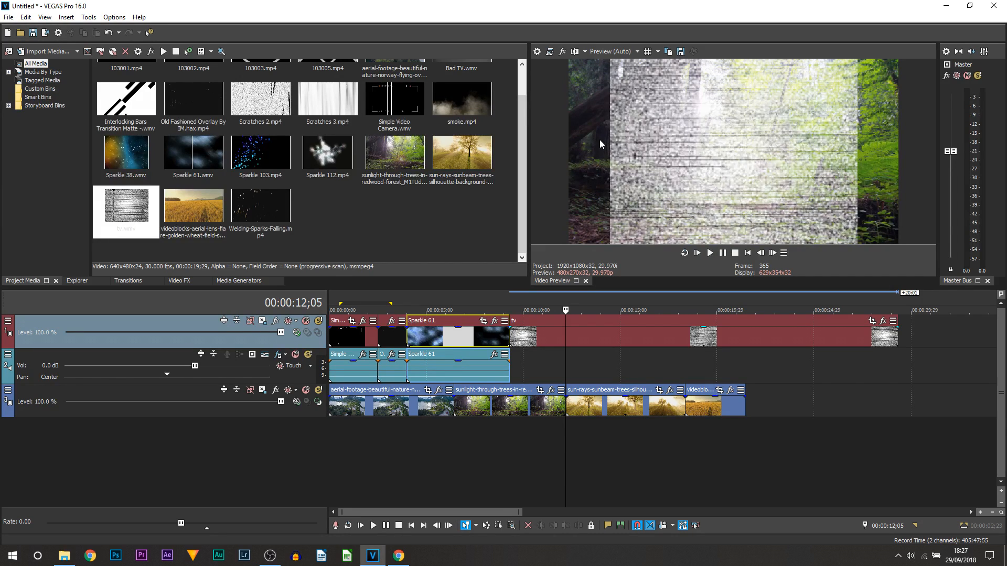
{"action": "right_click", "coordinate": [458, 331]}
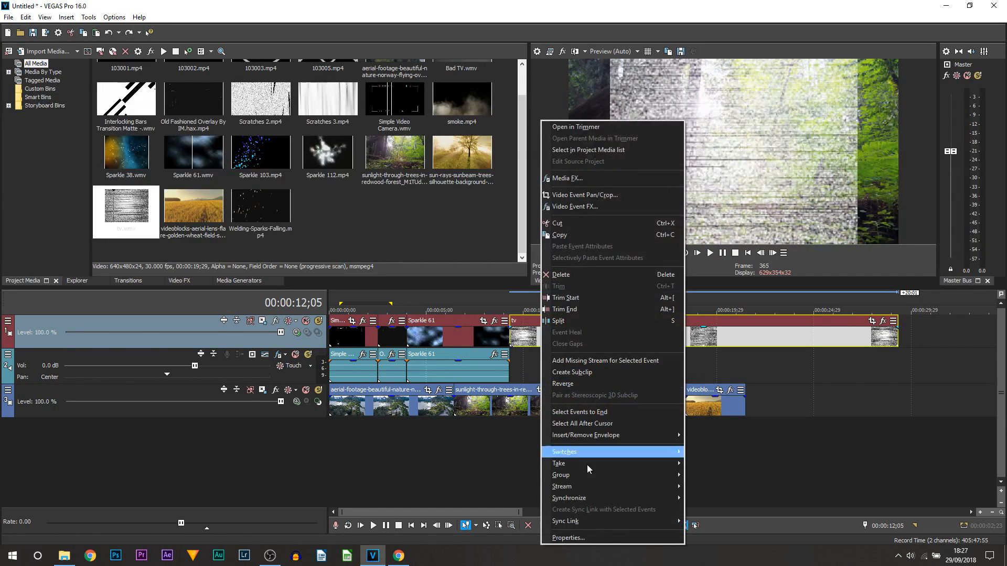
{"action": "left_click", "coordinate": [567, 537]}
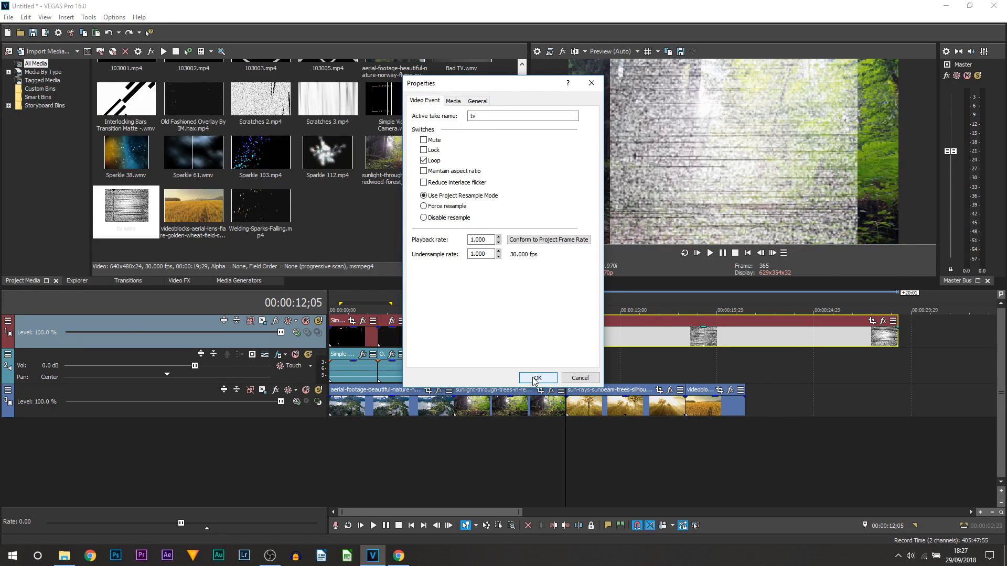
{"action": "left_click", "coordinate": [537, 378]}
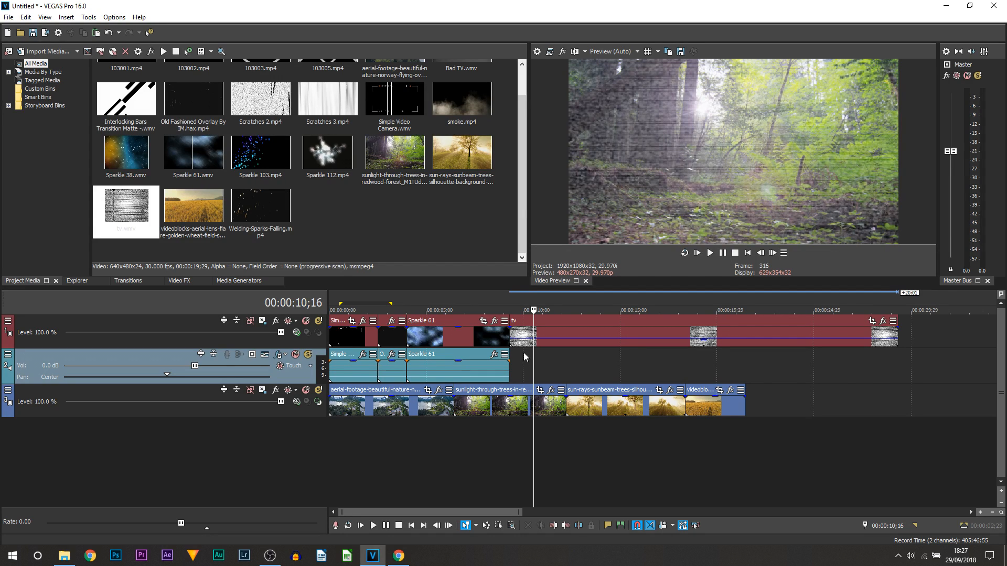
{"action": "mouse_move", "coordinate": [518, 355]}
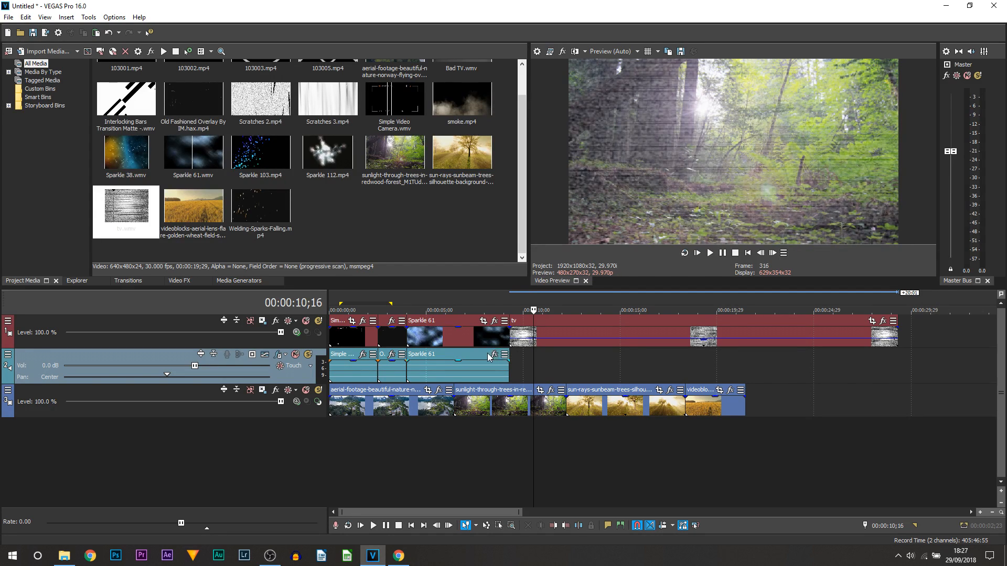
{"action": "mouse_move", "coordinate": [490, 356]}
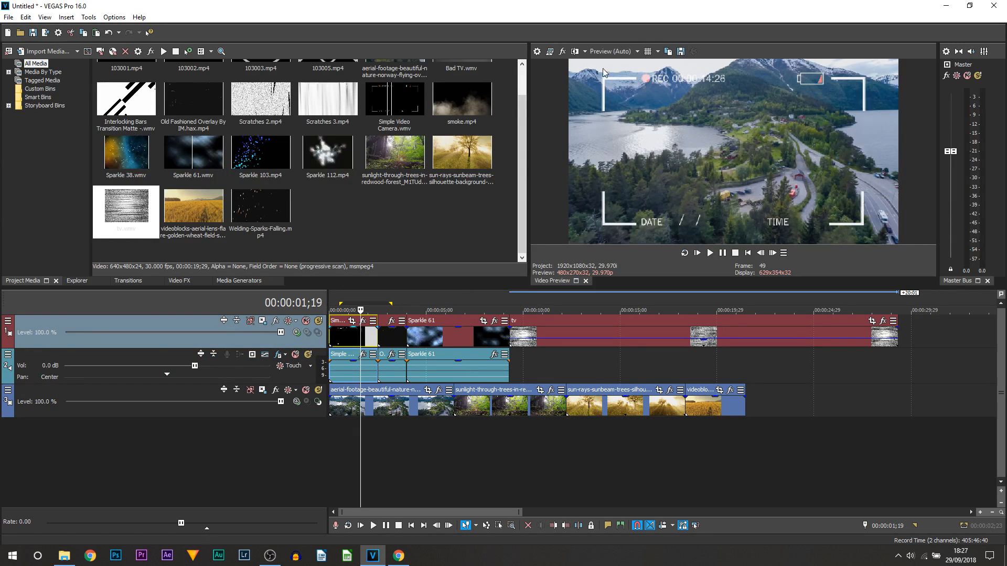
{"action": "mouse_move", "coordinate": [309, 339]}
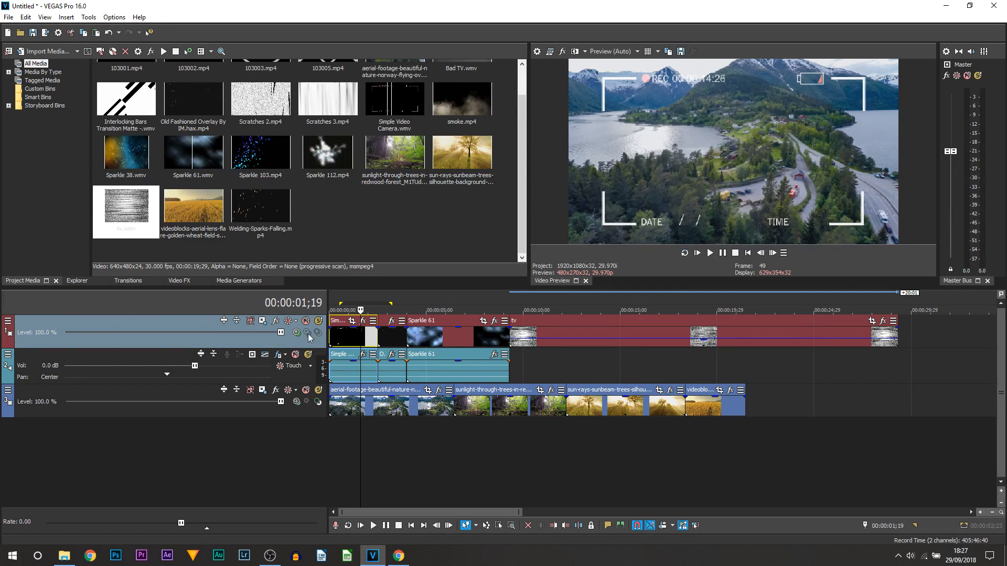
Insert a new top video track for the camera overlay and bring up its compositing modes
{"action": "right_click", "coordinate": [308, 336]}
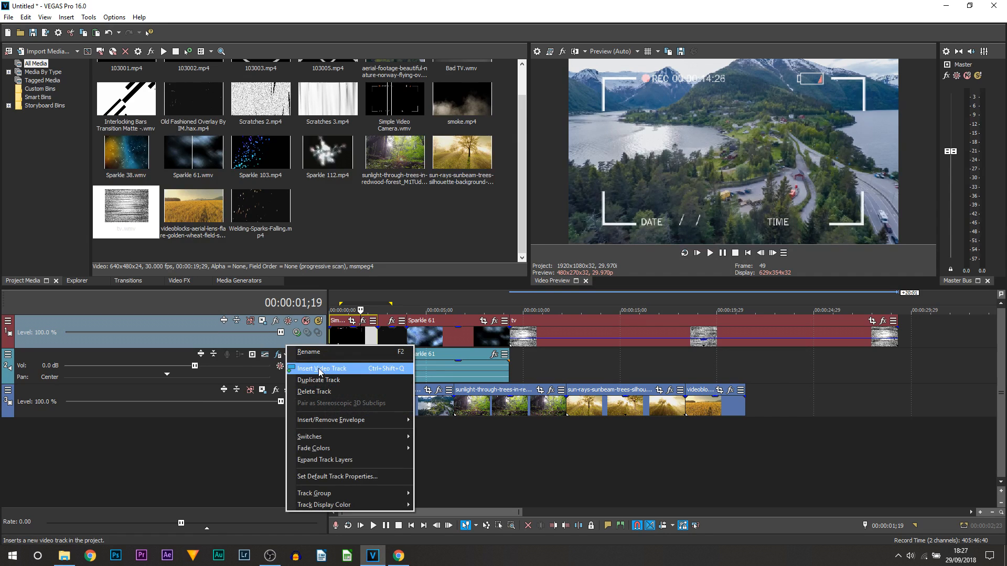
{"action": "left_click", "coordinate": [322, 368]}
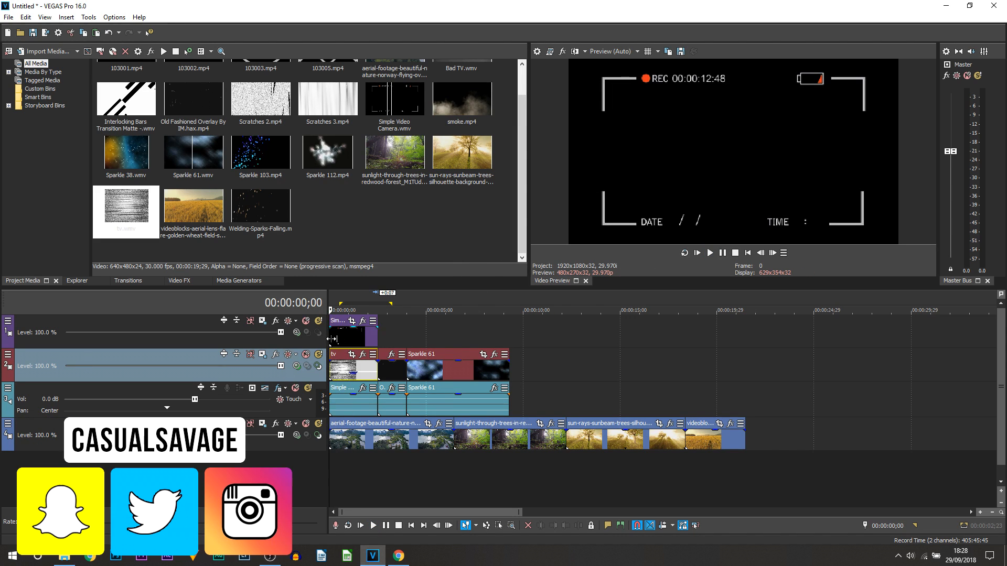
{"action": "left_click", "coordinate": [297, 333]}
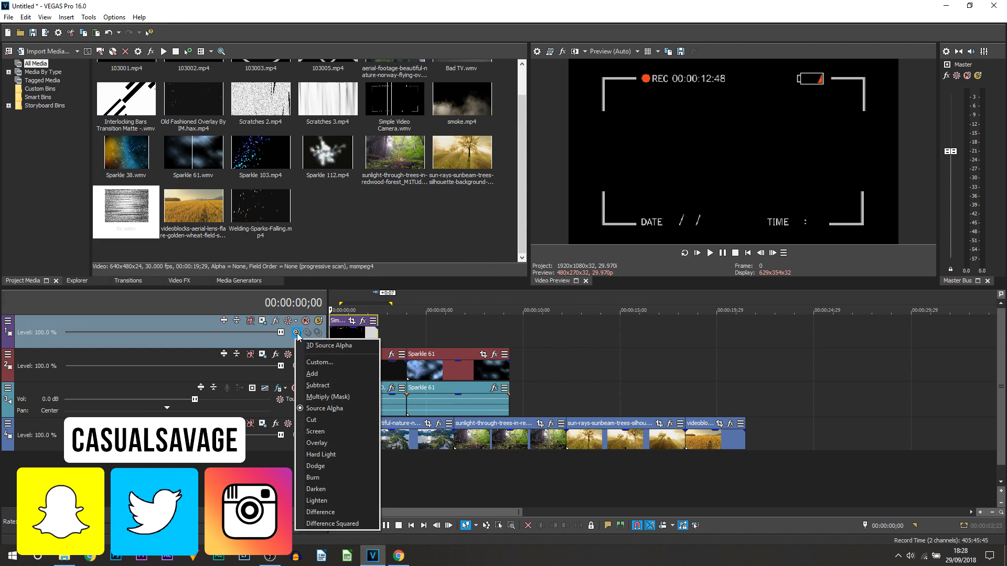
{"action": "mouse_move", "coordinate": [316, 431]}
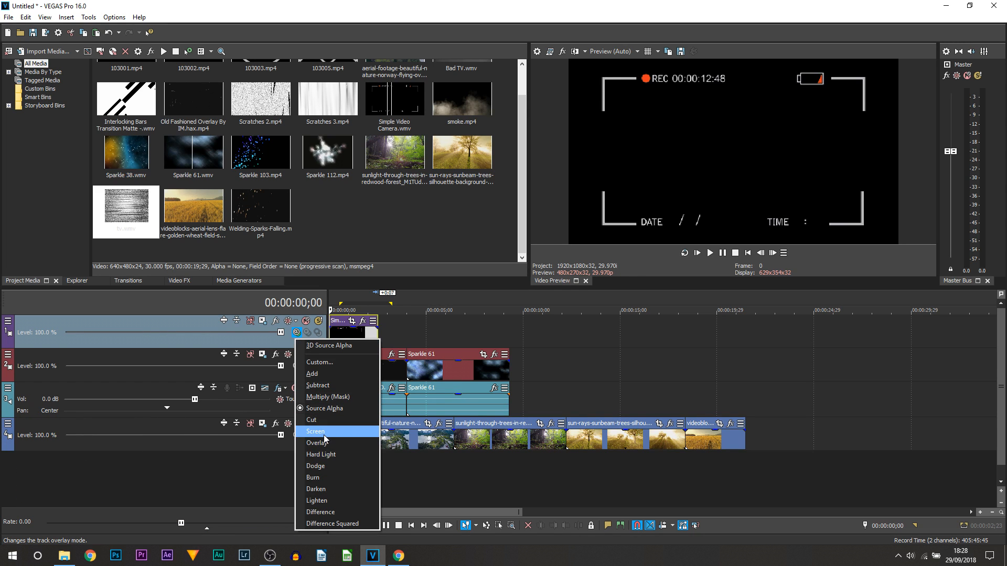